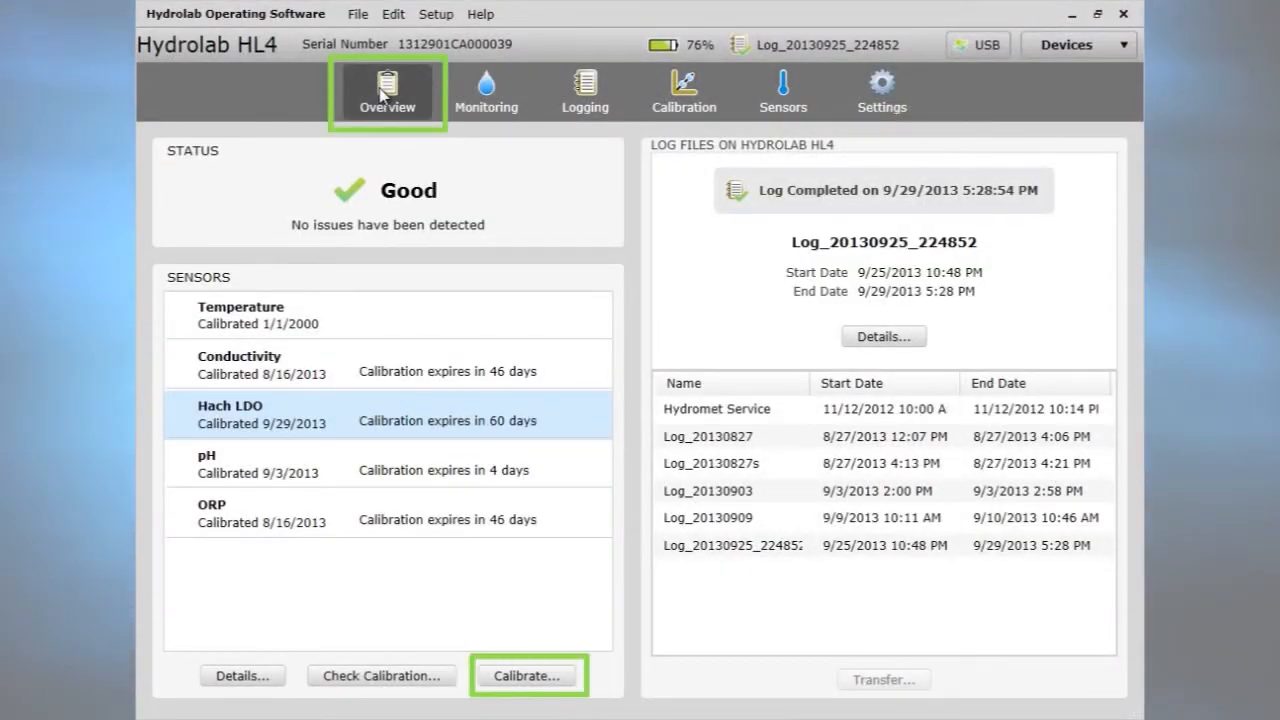
Show the Hach LDO sensor's calibration details with DO %SAT as the calibration type, after a glance at Sensors.
left_click(528, 675)
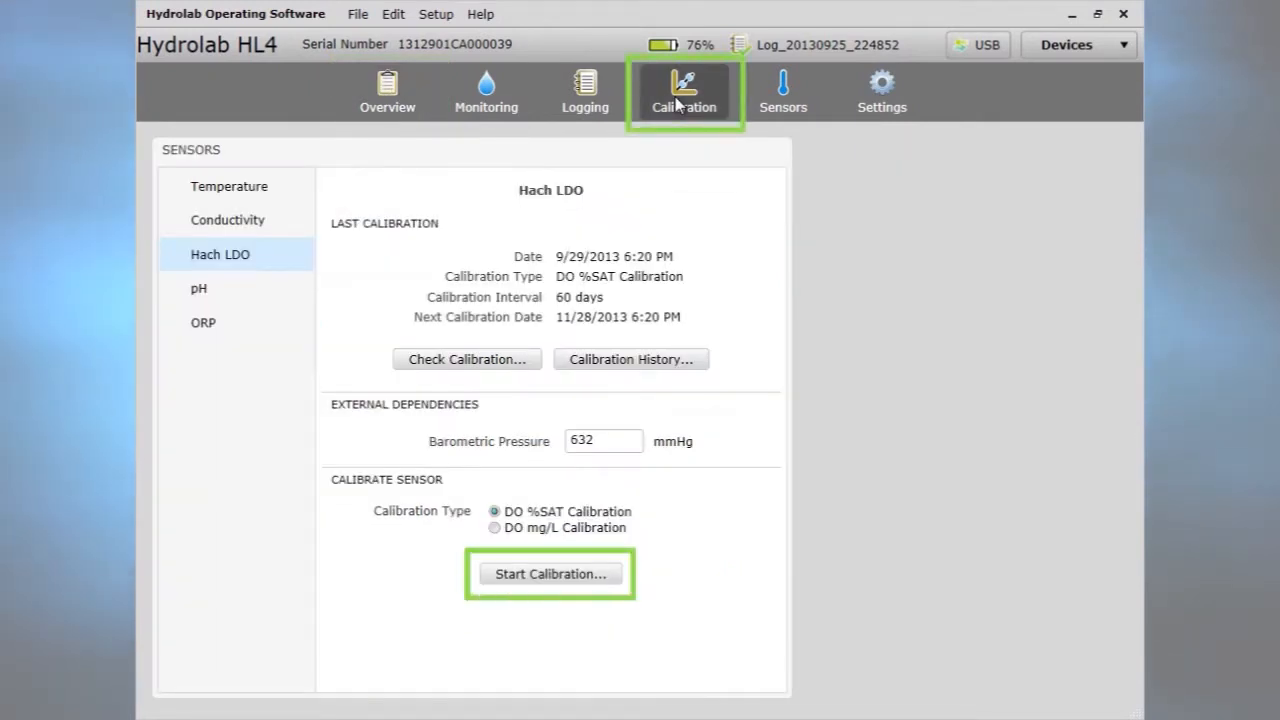
left_click(783, 90)
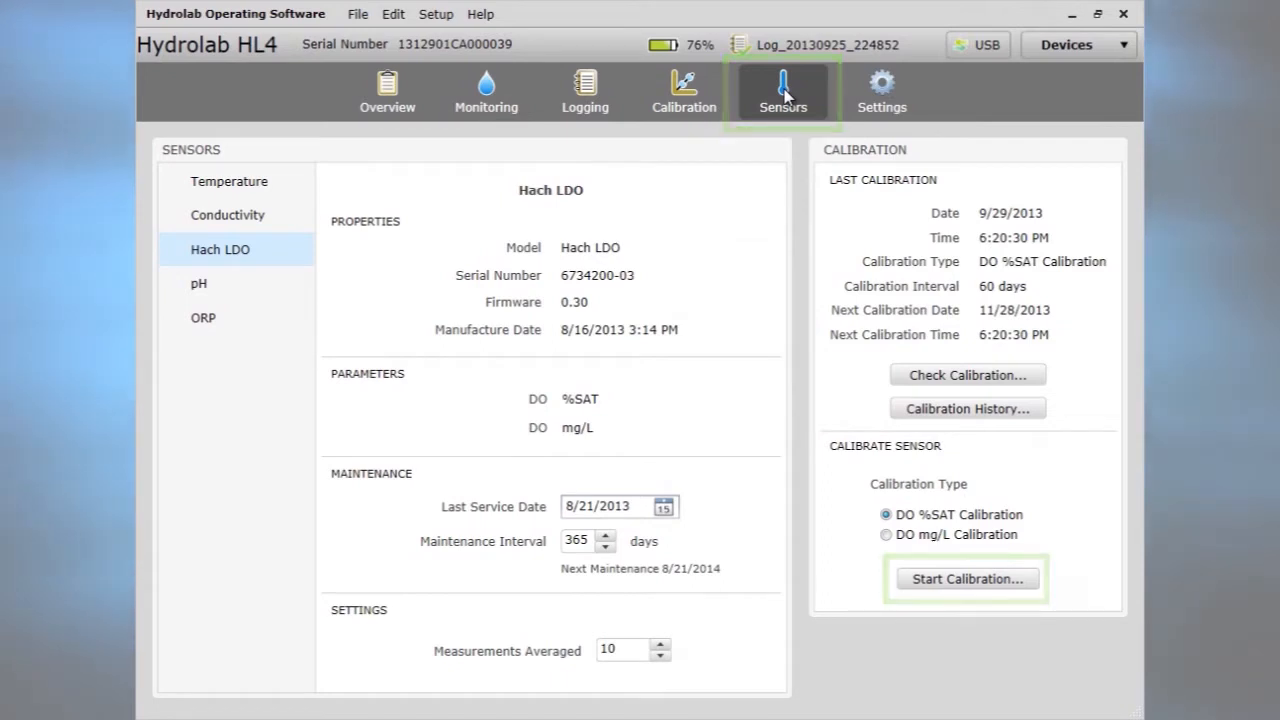
left_click(684, 90)
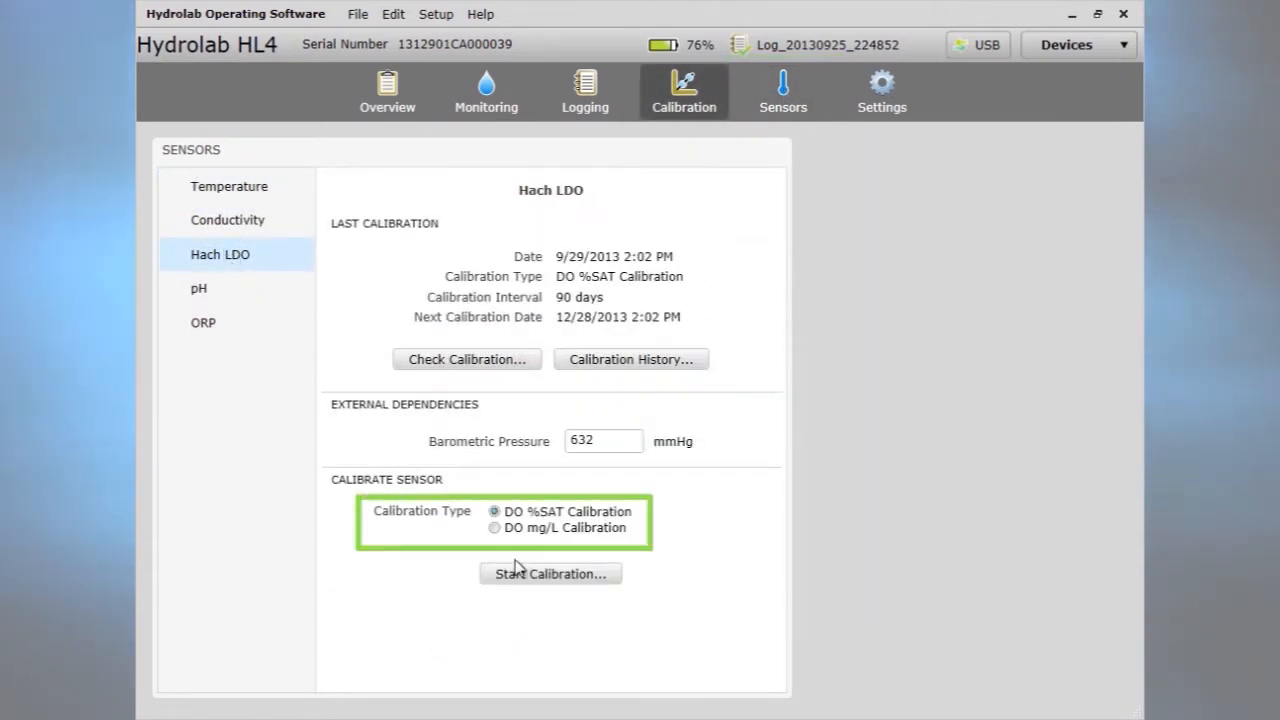
Calibrate DO %SAT in air-saturated water, capturing a stable 99.9 reading against the 100 standard.
left_click(550, 573)
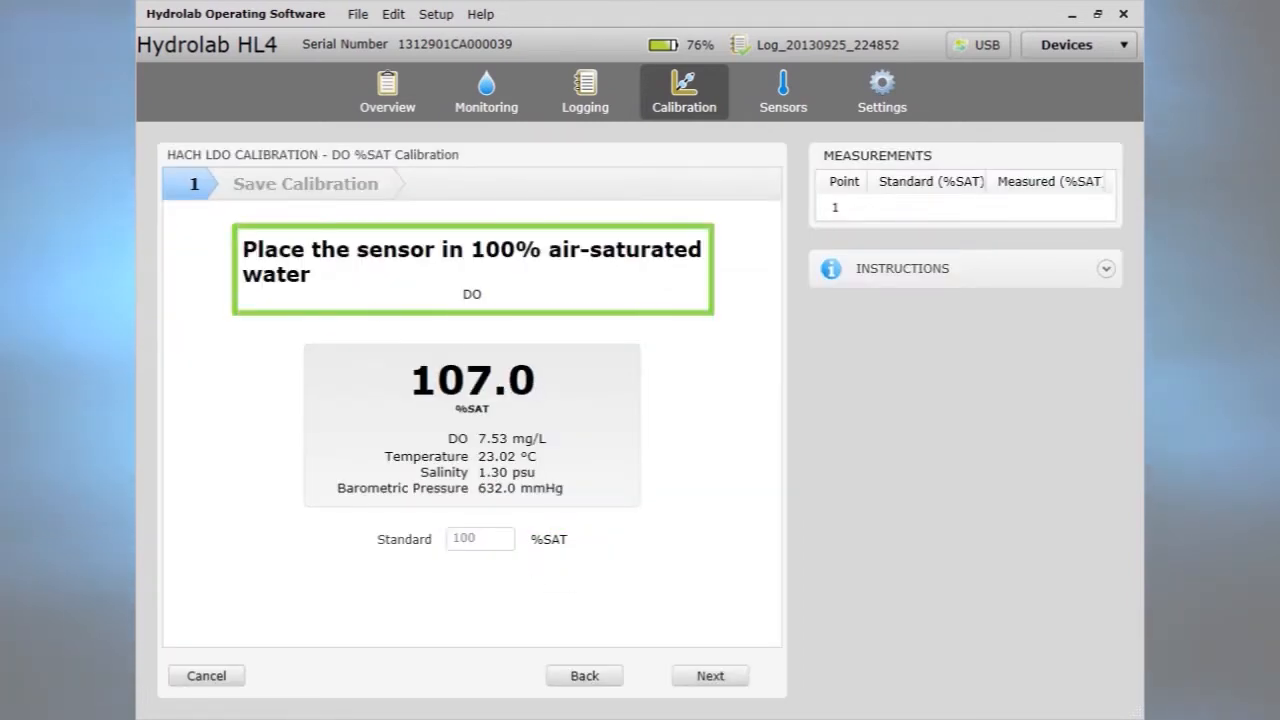
left_click(1105, 268)
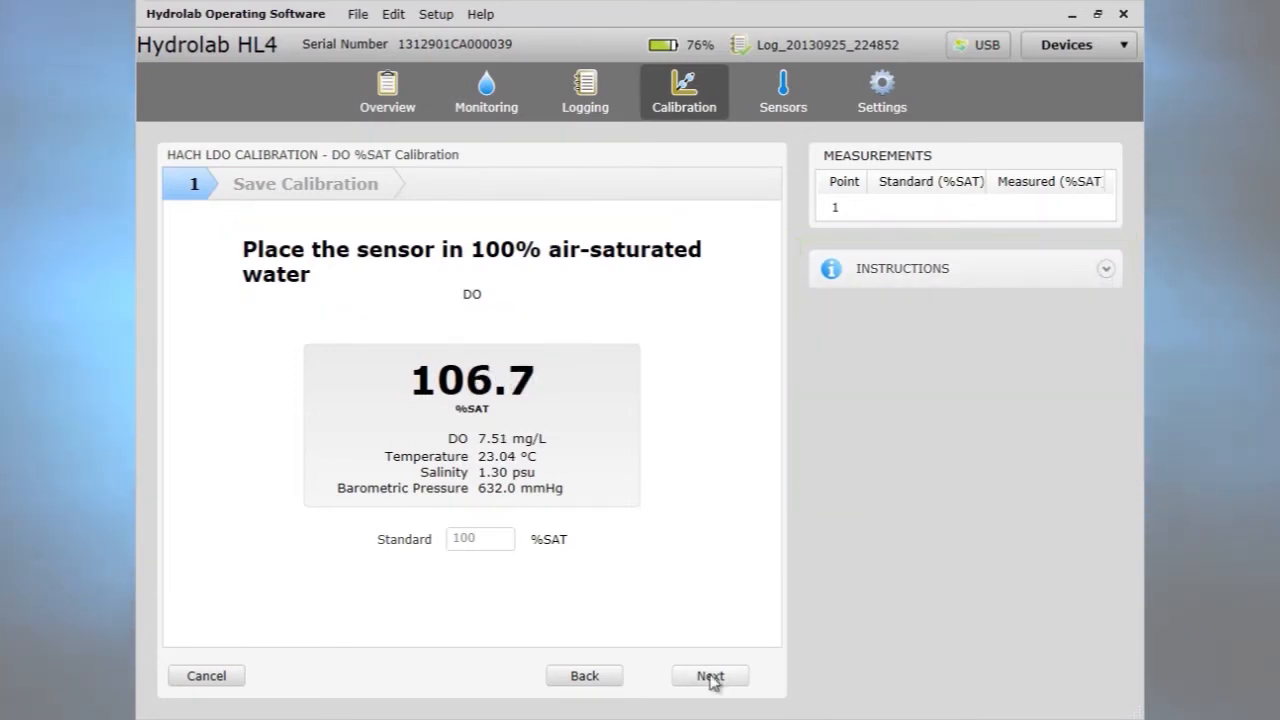
left_click(710, 675)
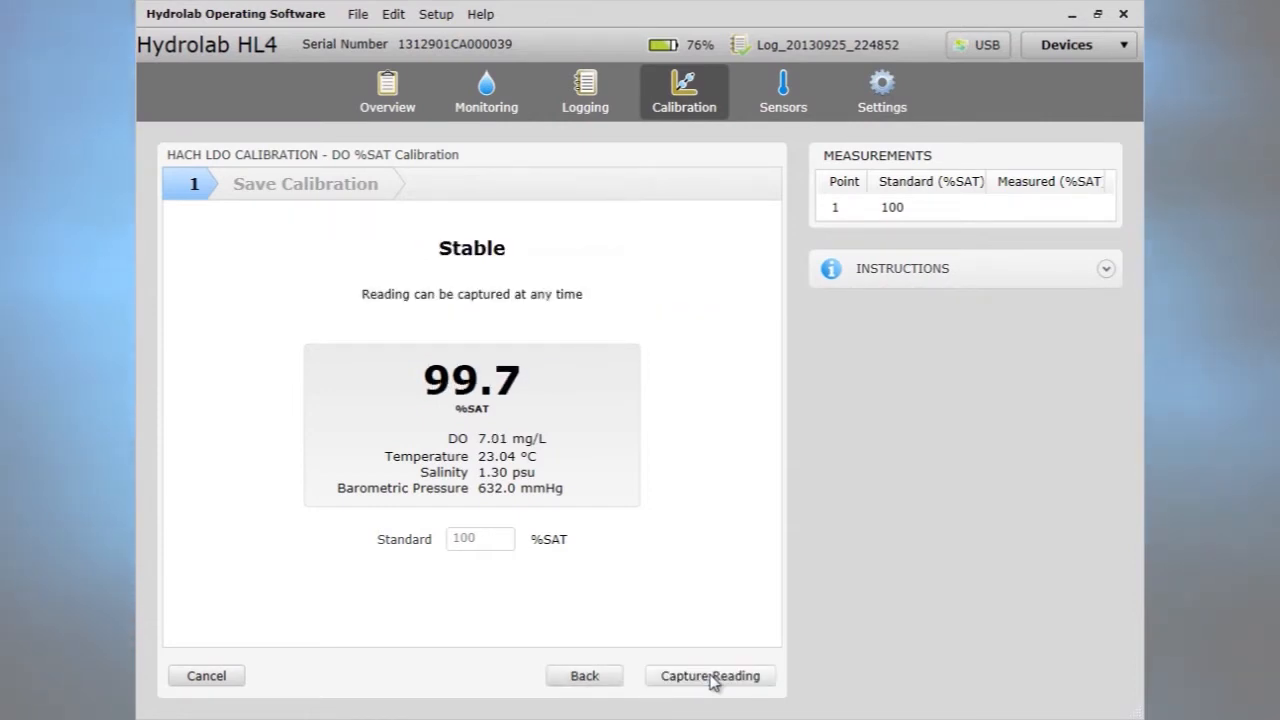
left_click(710, 675)
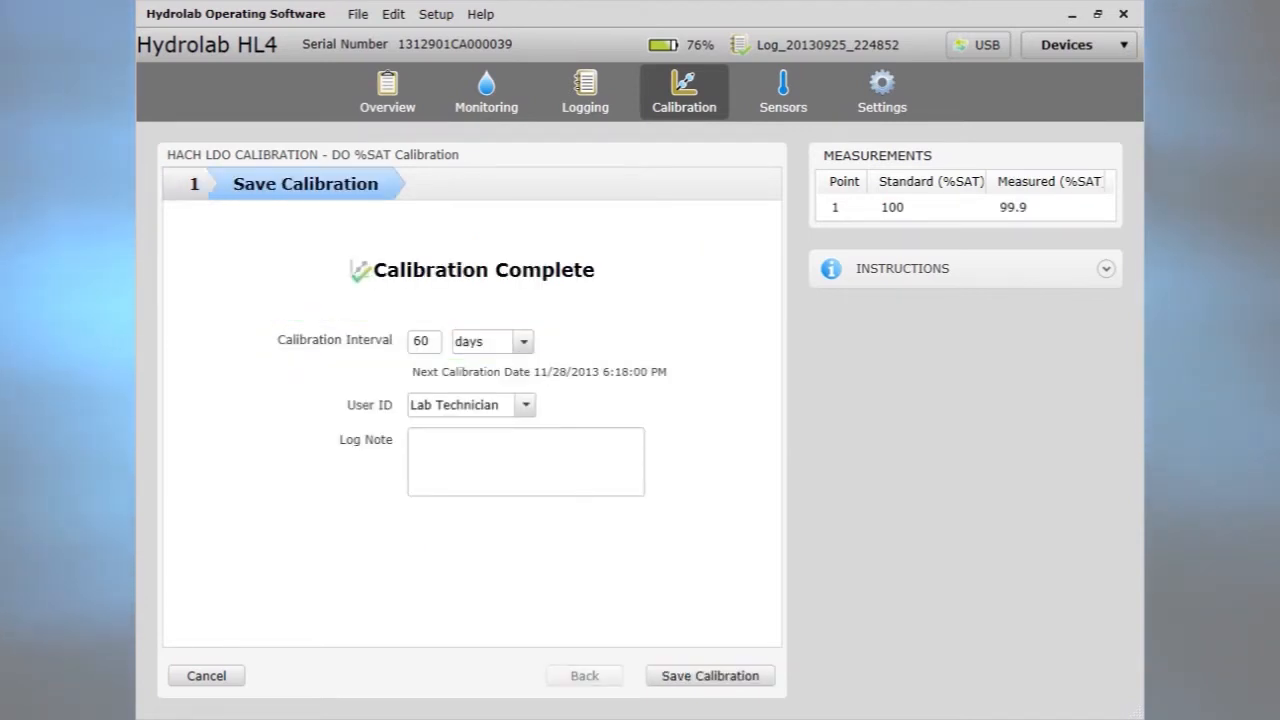
mouse_move(548, 420)
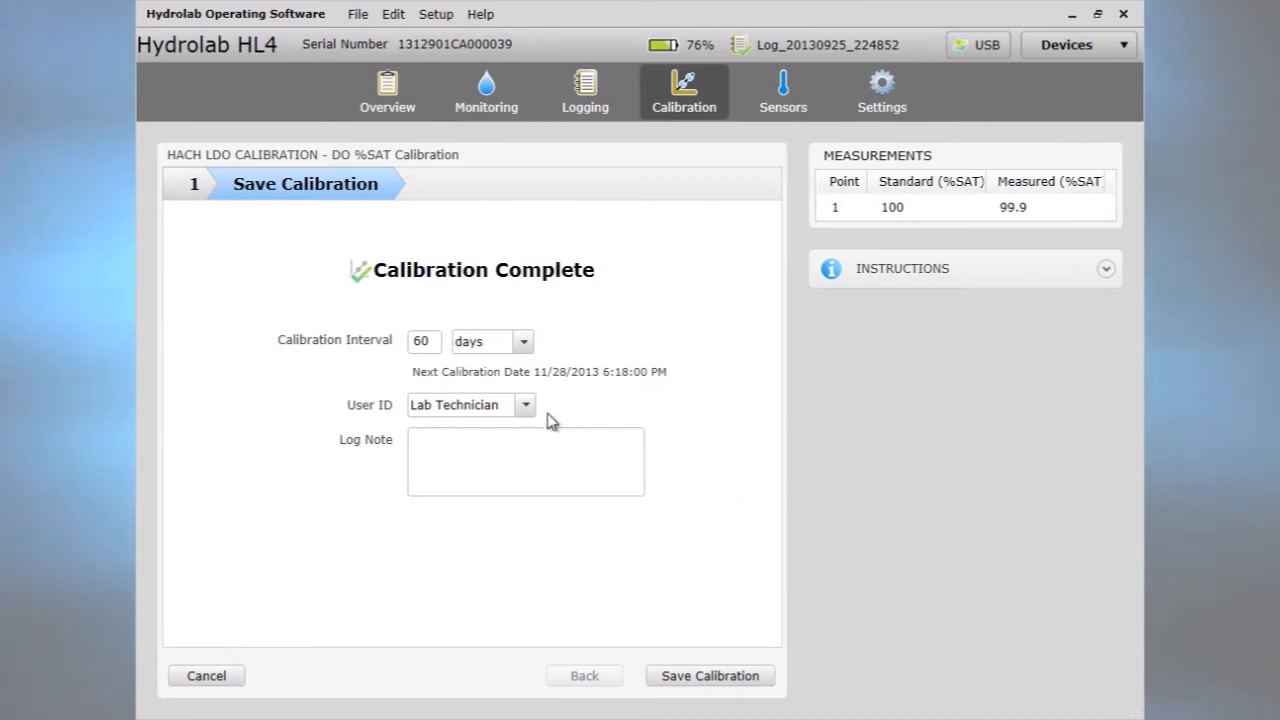
Save the calibration with the log note 'about calibration' and its 60-day interval.
left_click(524, 405)
type("Notes")
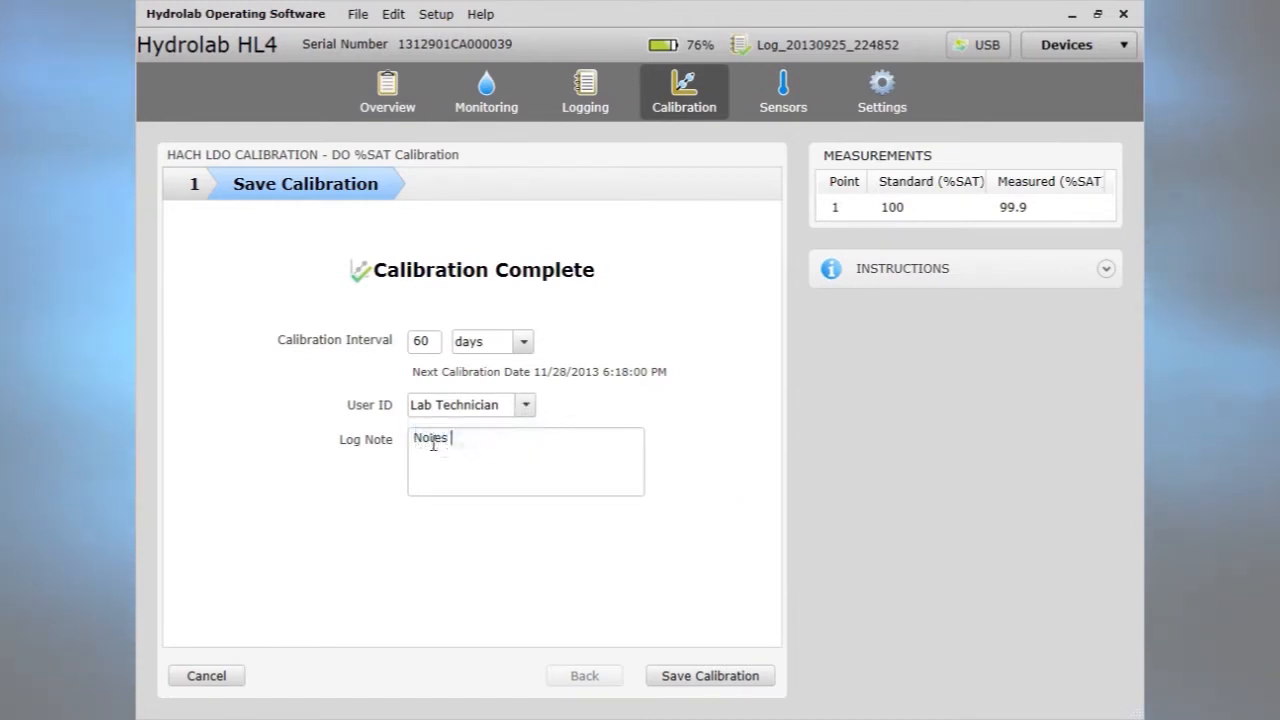
type("about calibration")
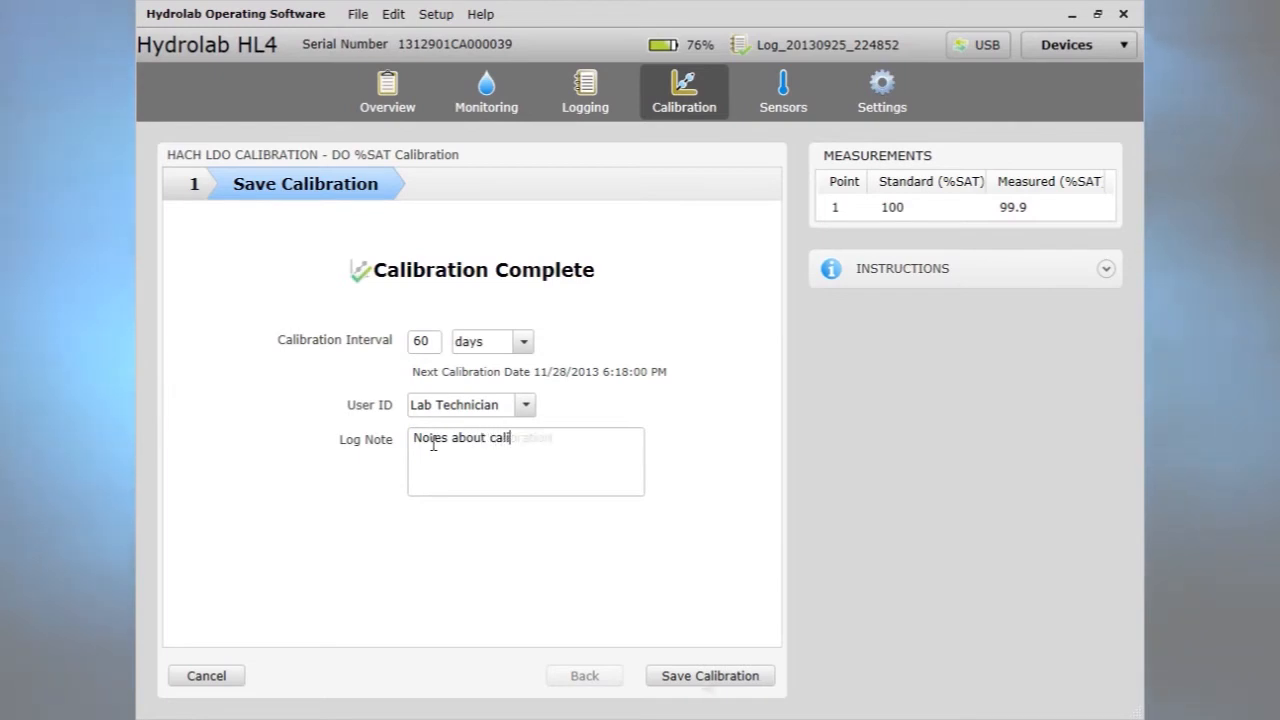
left_click(709, 675)
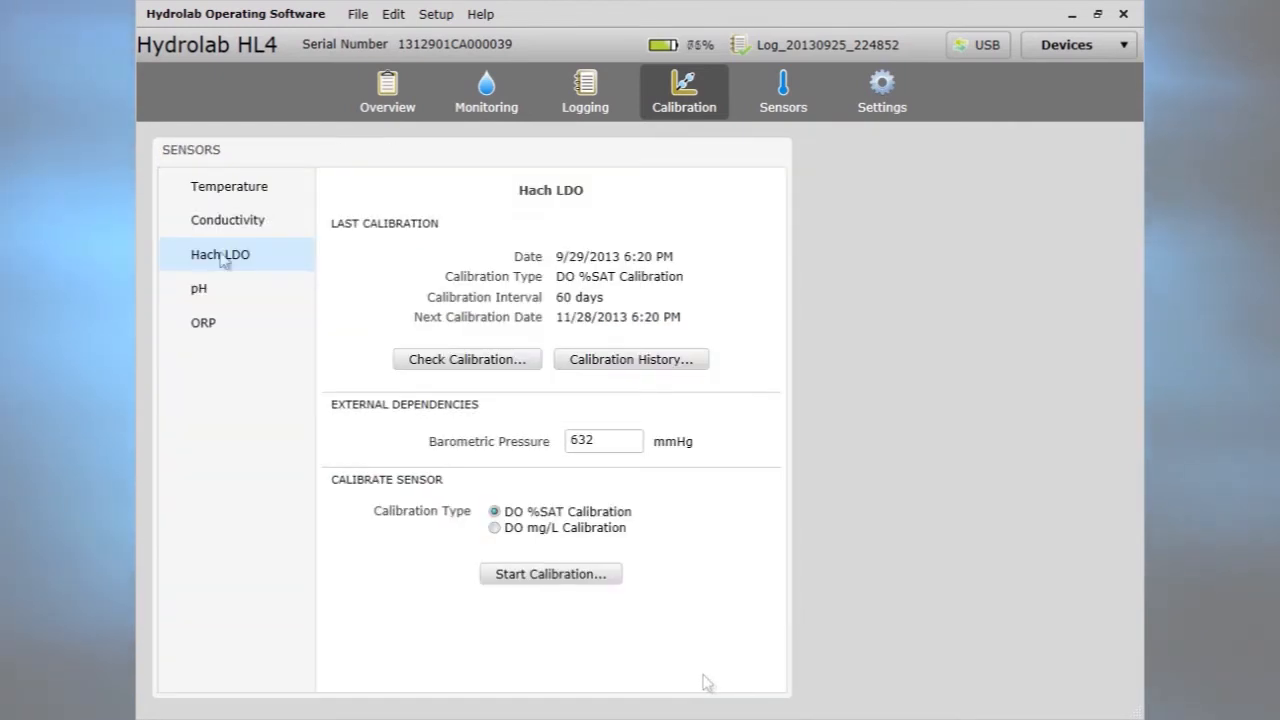
mouse_move(313, 306)
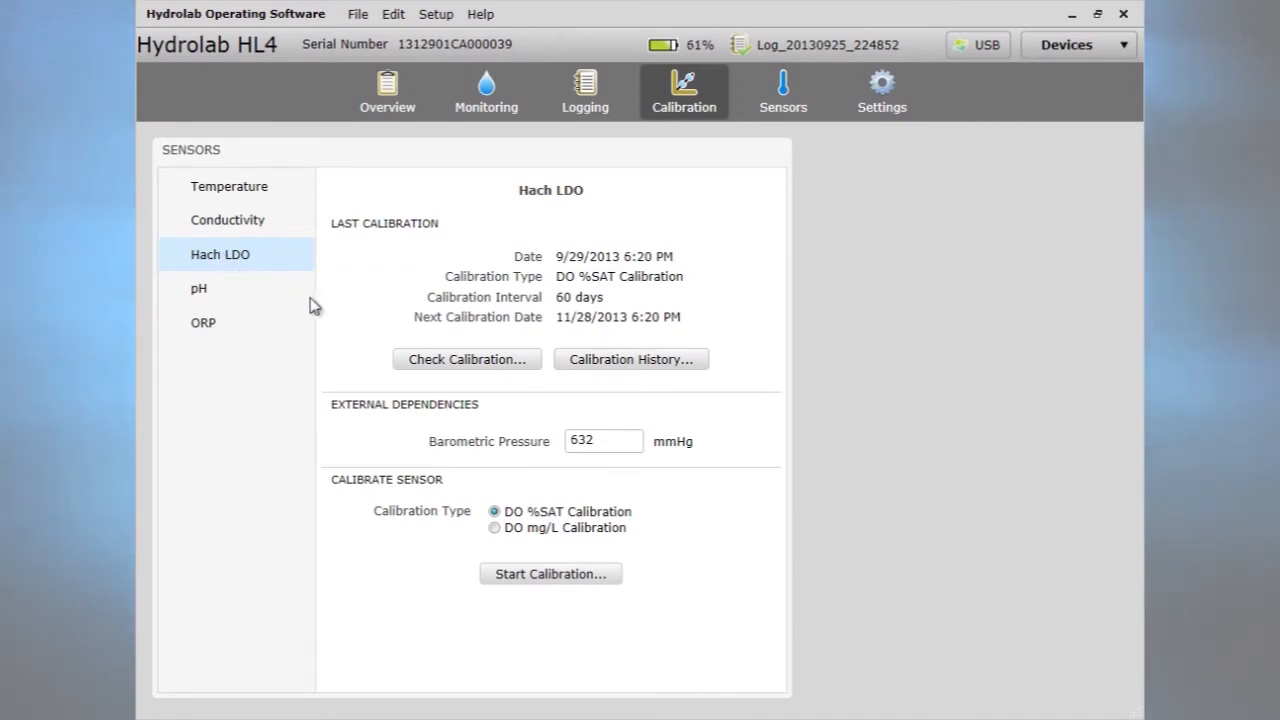
mouse_move(466, 359)
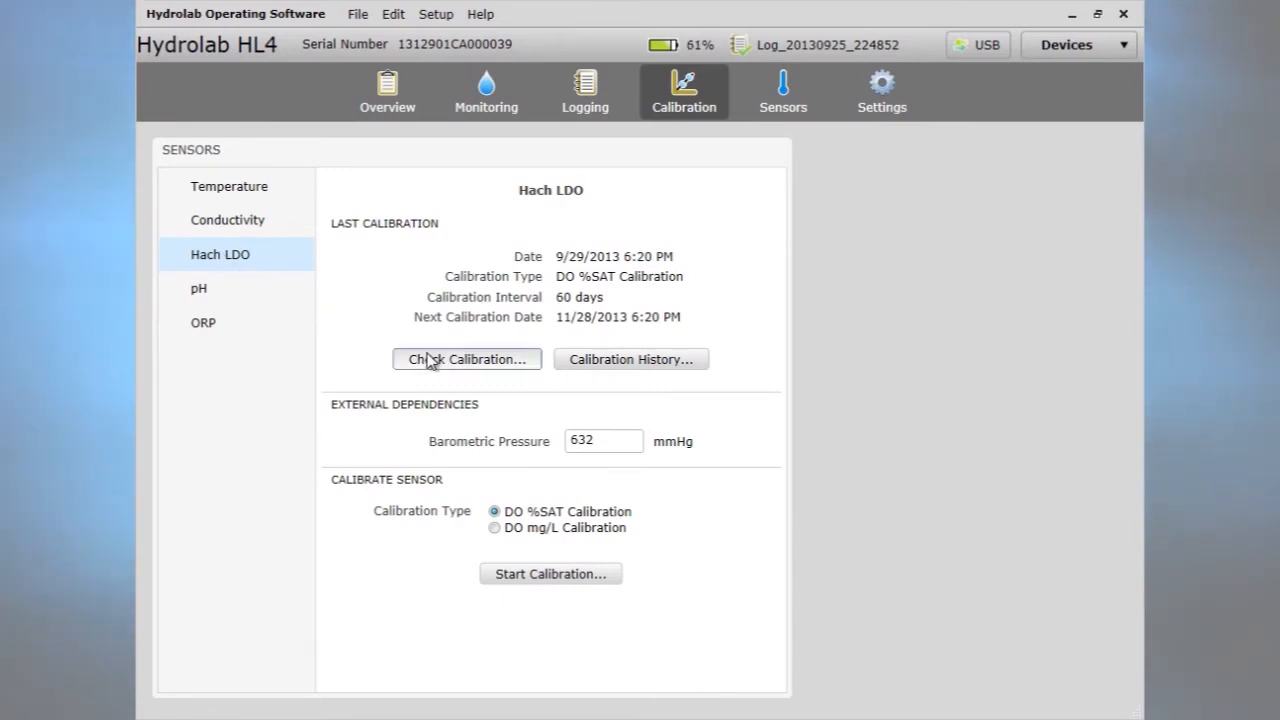
Run a calibration check against a 100 %SAT standard, measuring 98.5 %SAT.
left_click(466, 359)
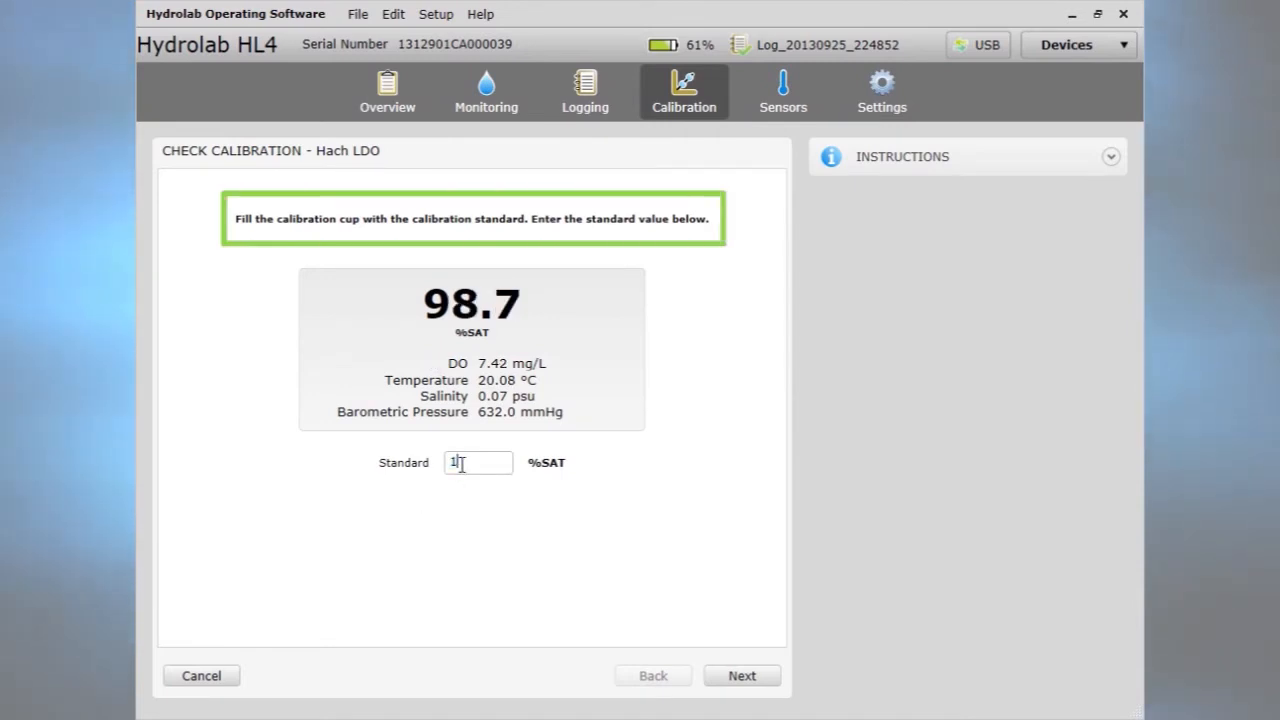
type("00")
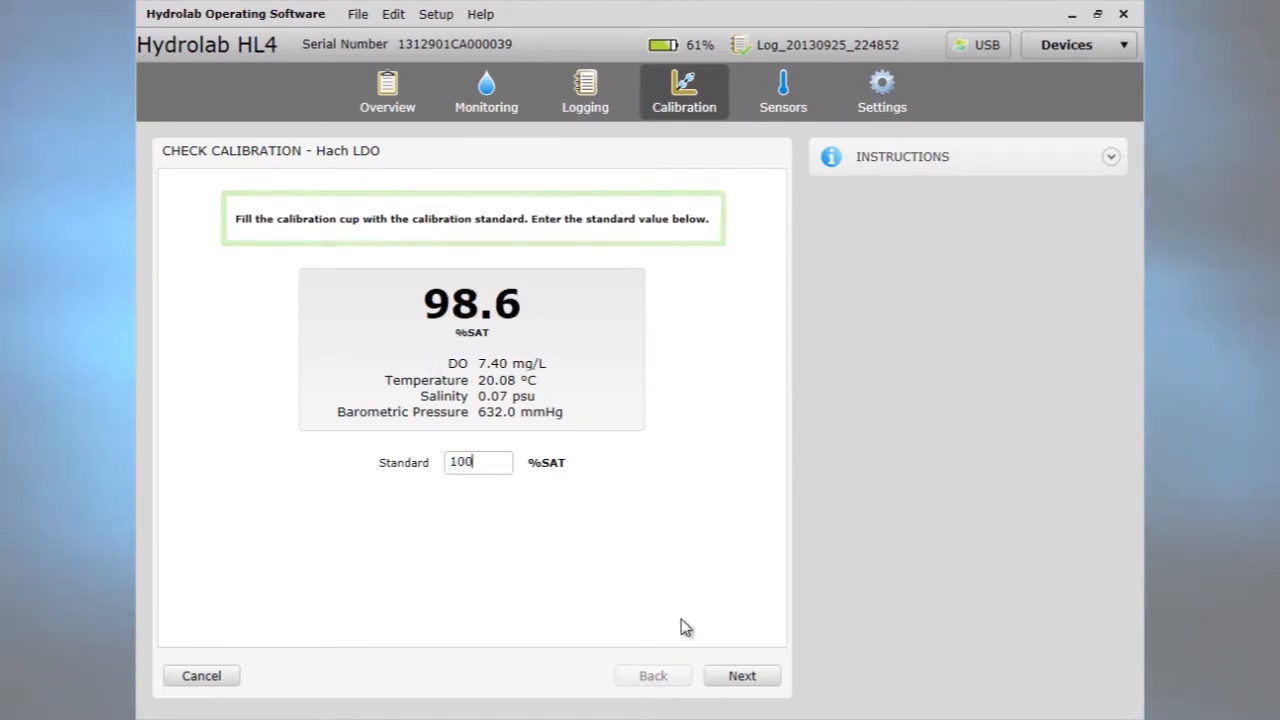
left_click(741, 675)
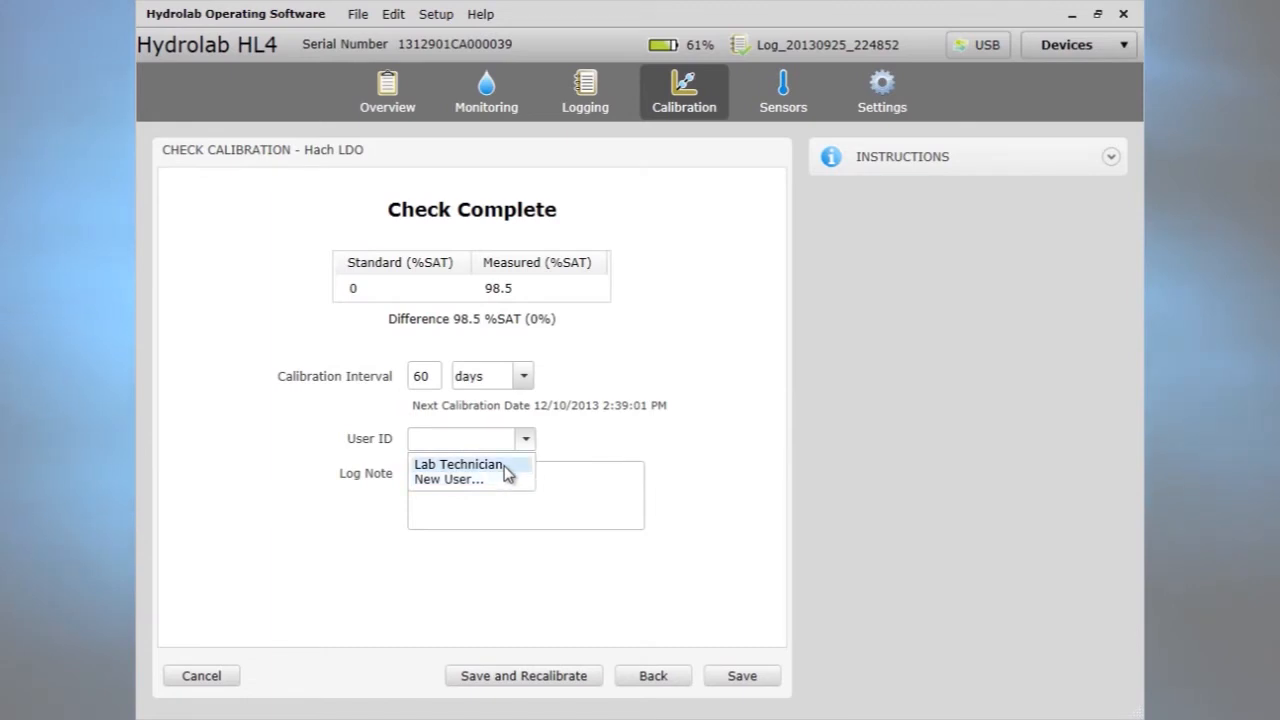
Save the check under user Lab Technician with the note 'Notes about calibration check'.
left_click(457, 463)
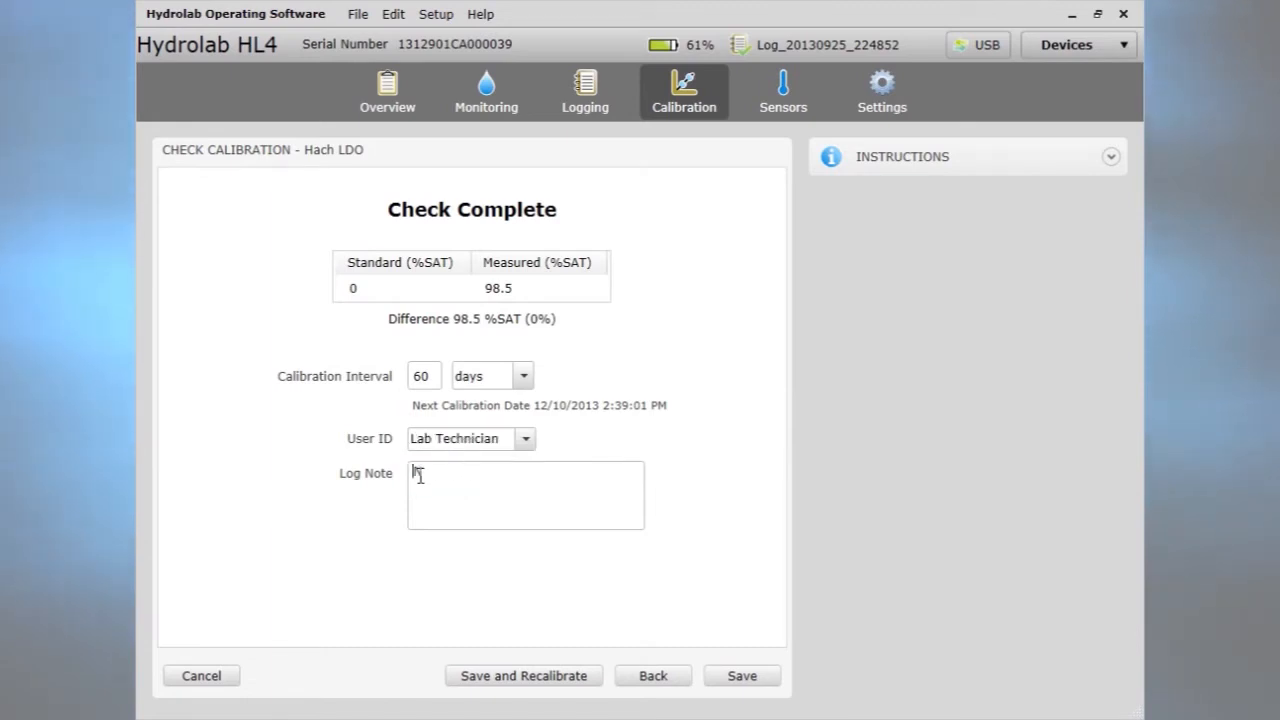
type("Notes about calibration")
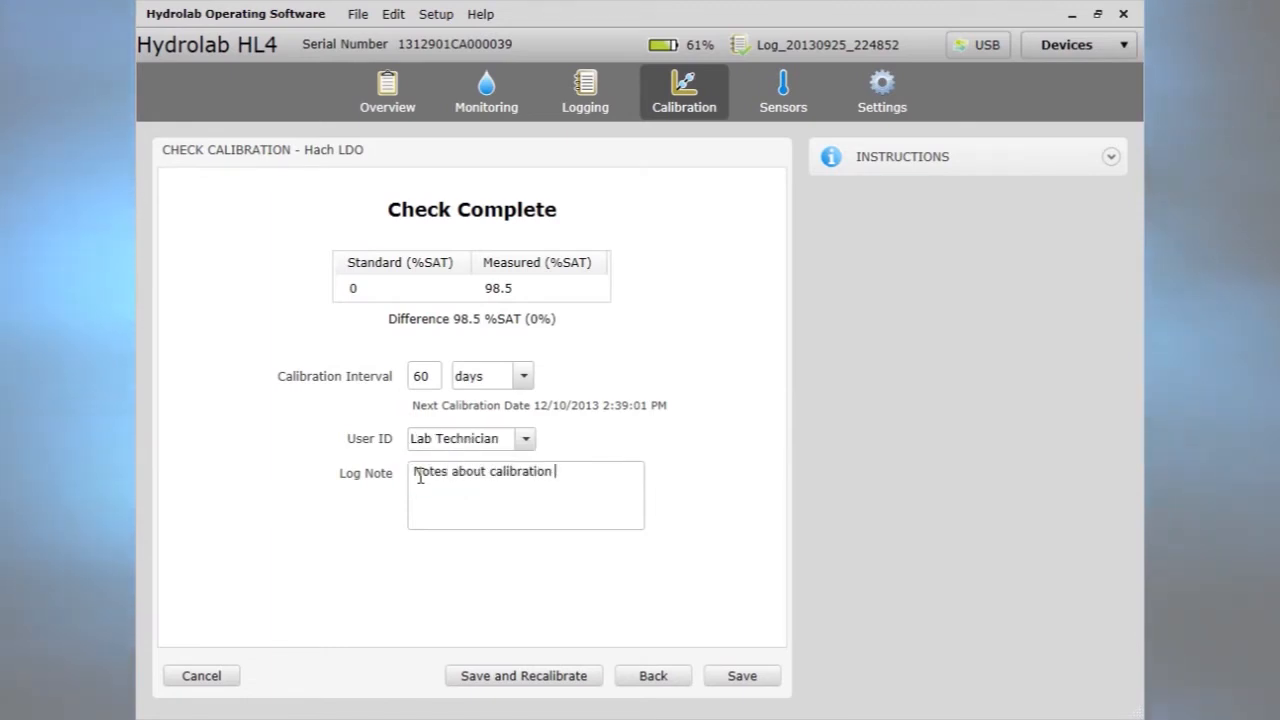
type("check")
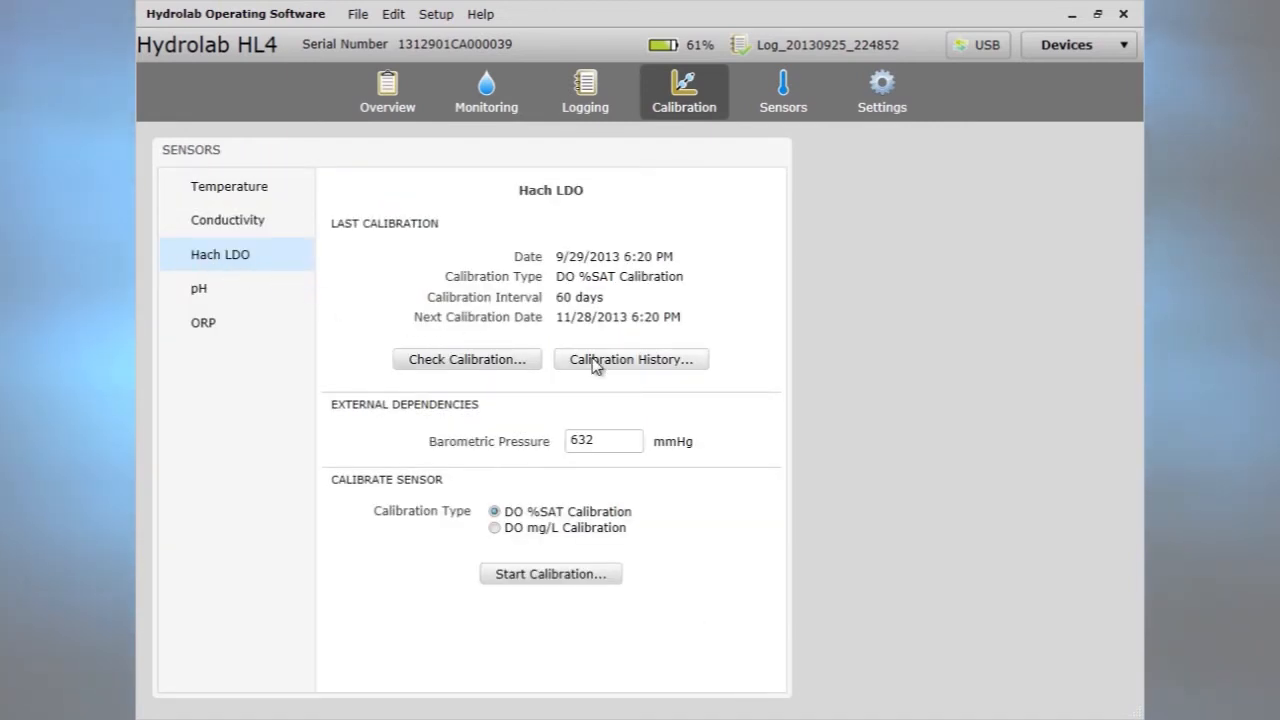
View the Calibration History window on the Hach LDO tab, listing past calibrations and the new check.
left_click(631, 359)
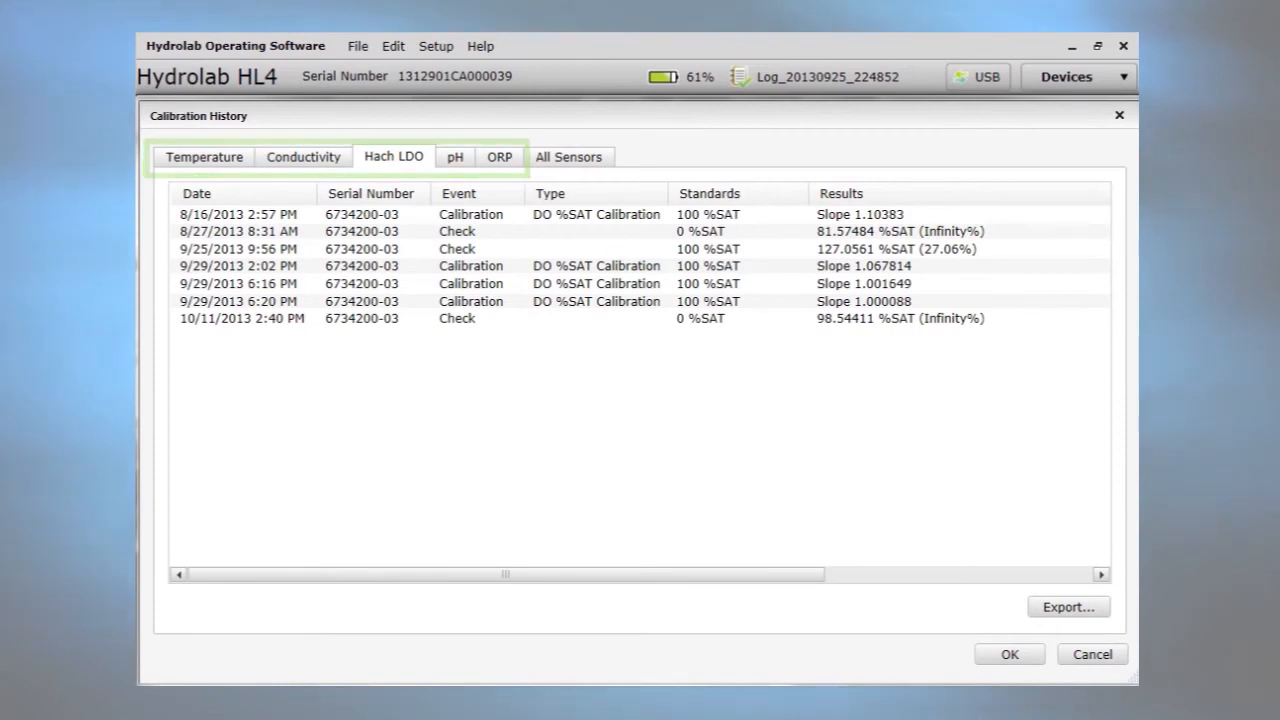
left_click(569, 157)
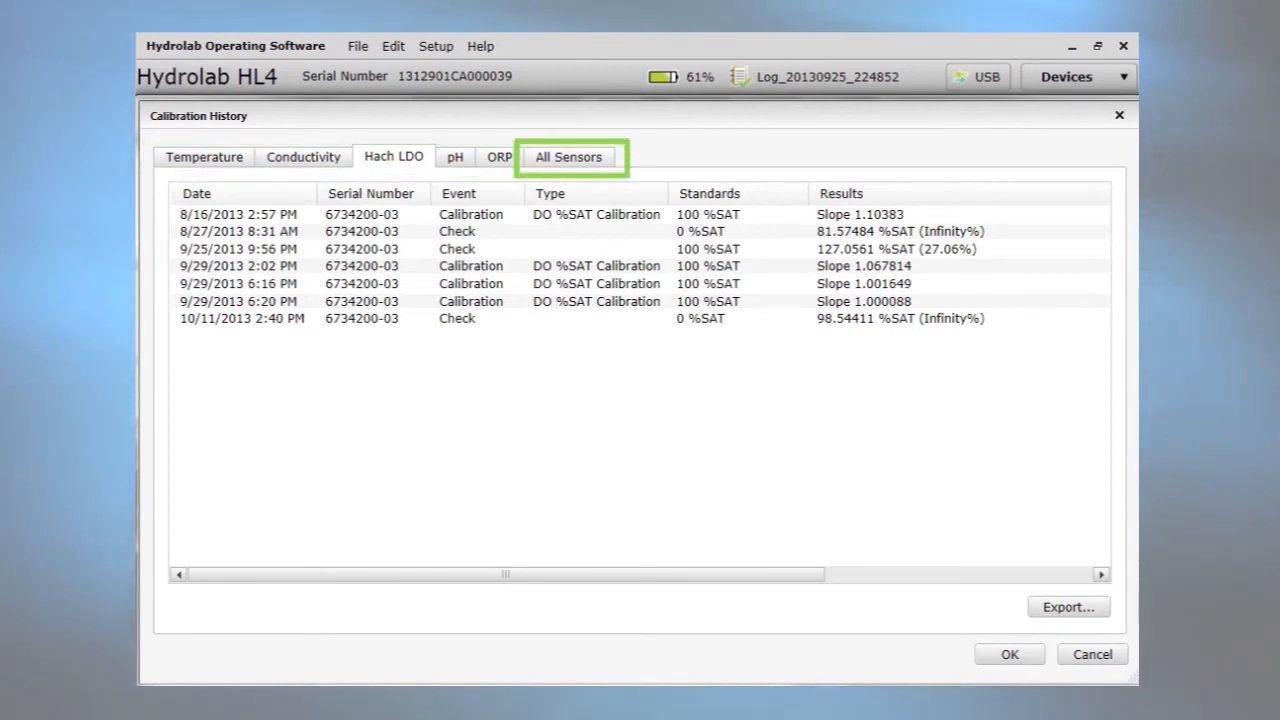